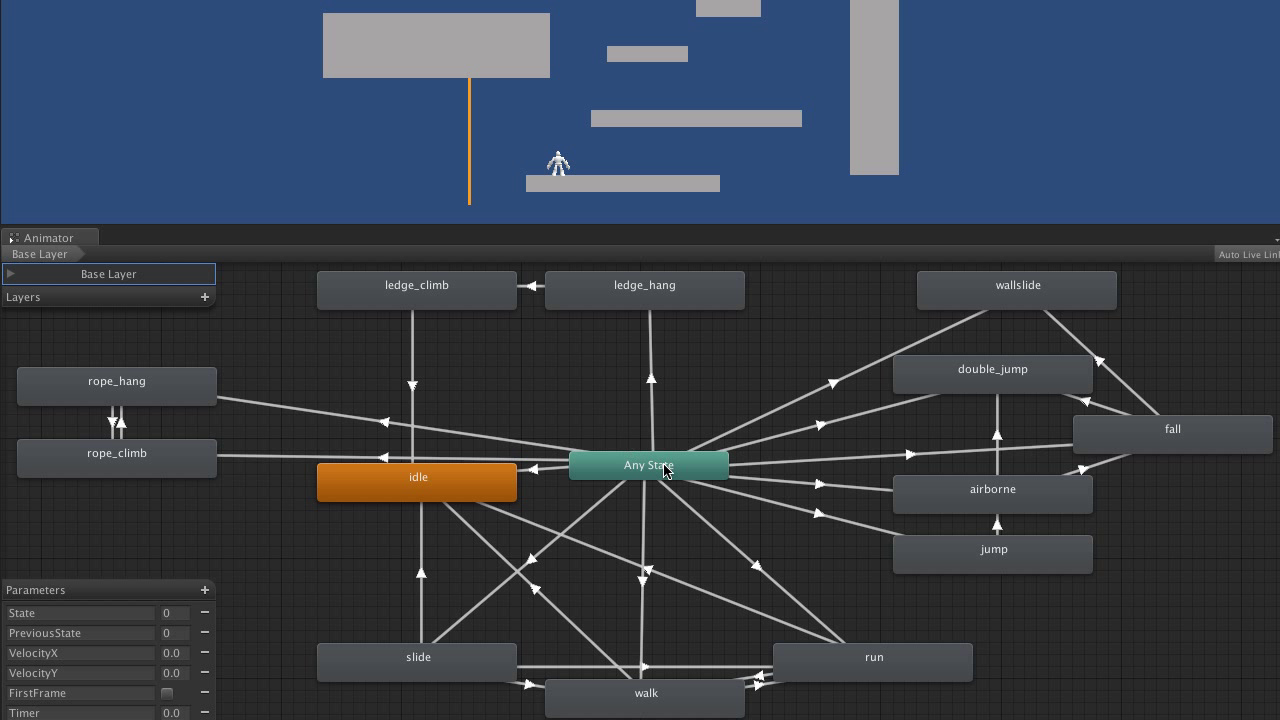
click(646, 385)
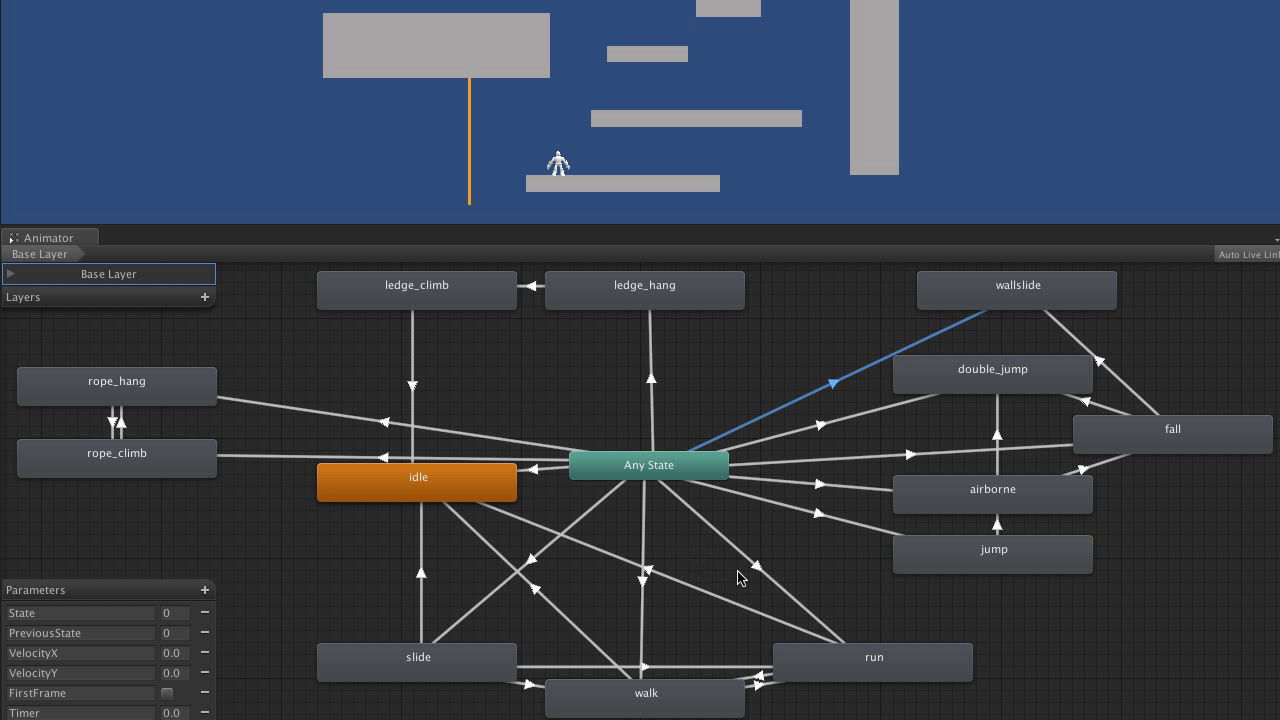
click(644, 290)
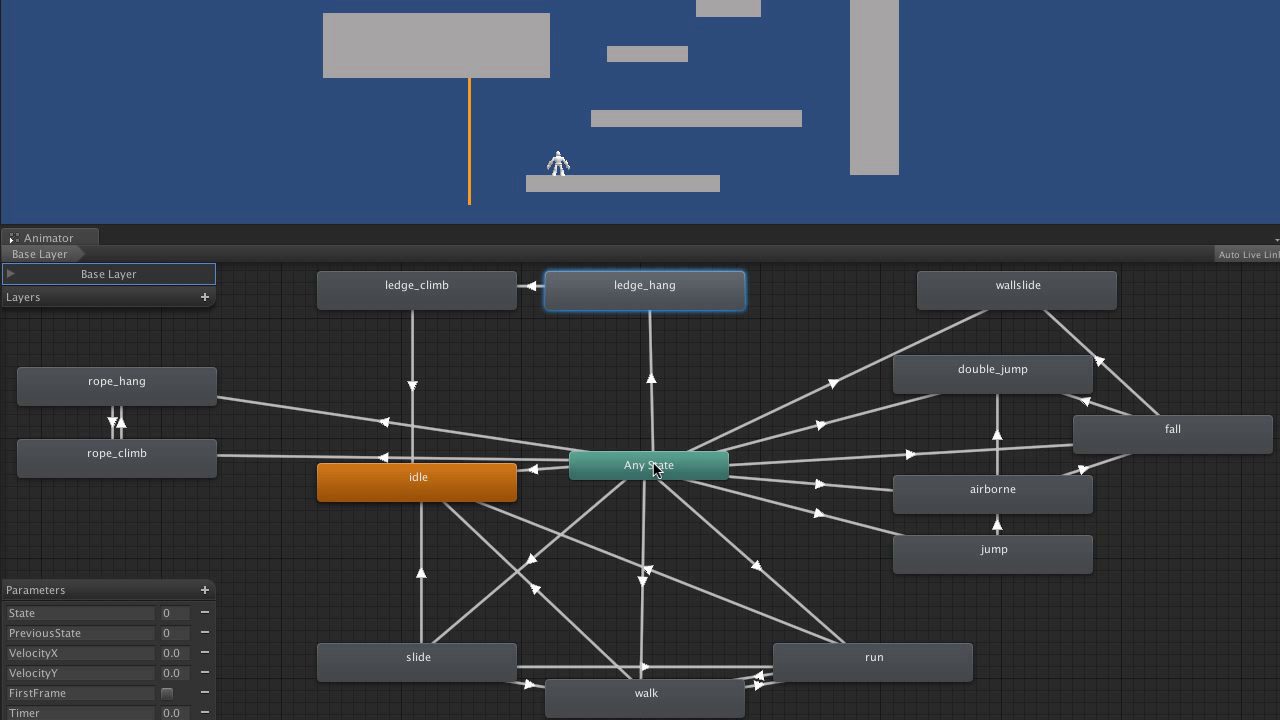
click(417, 290)
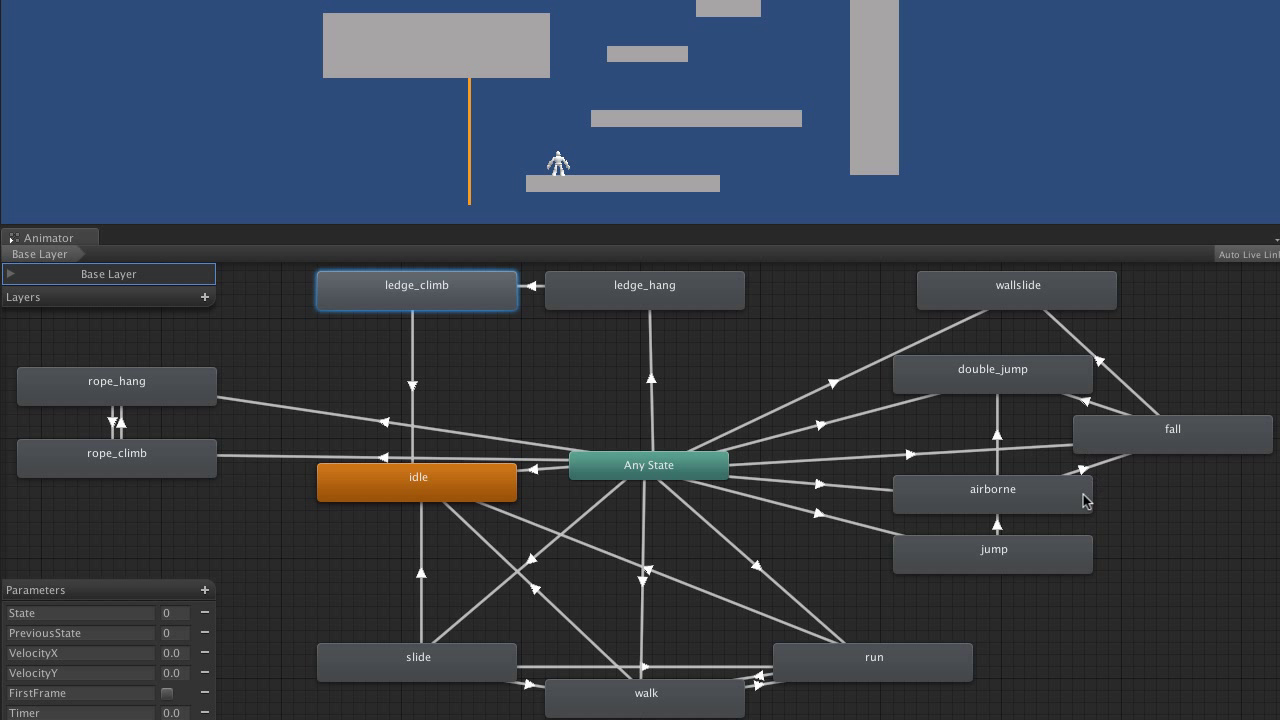
click(992, 373)
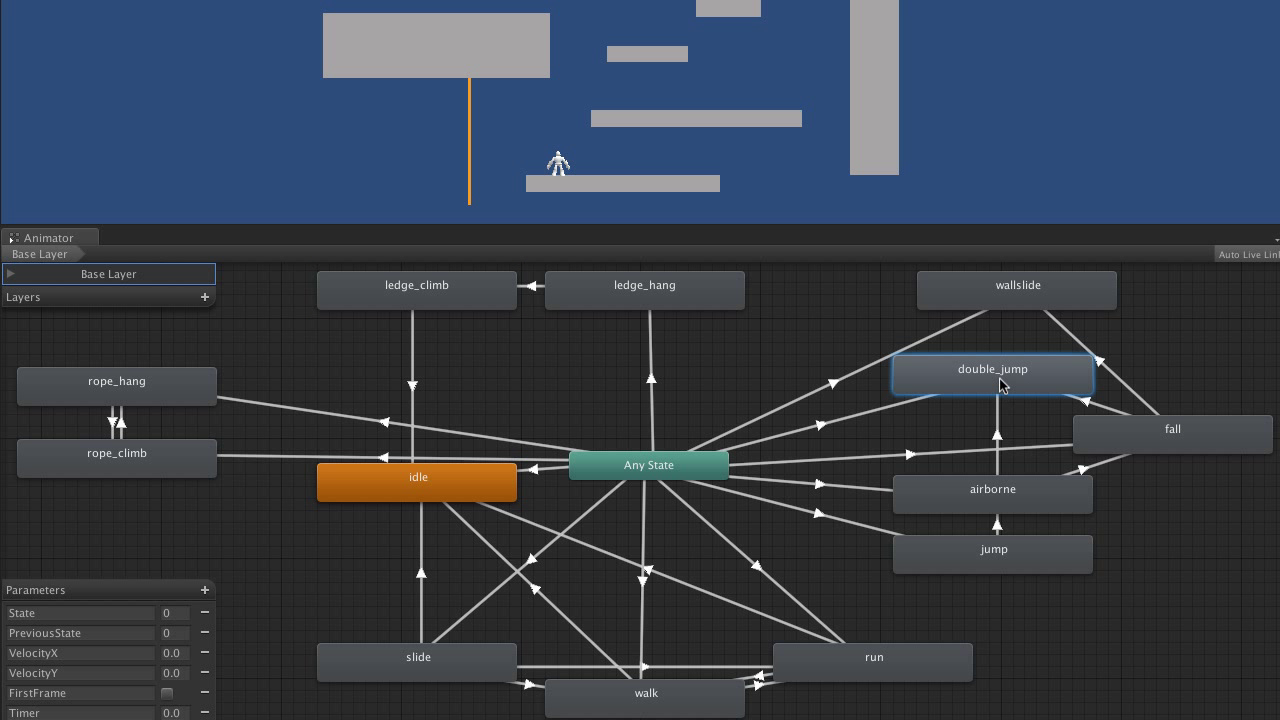
mouse_move(863, 423)
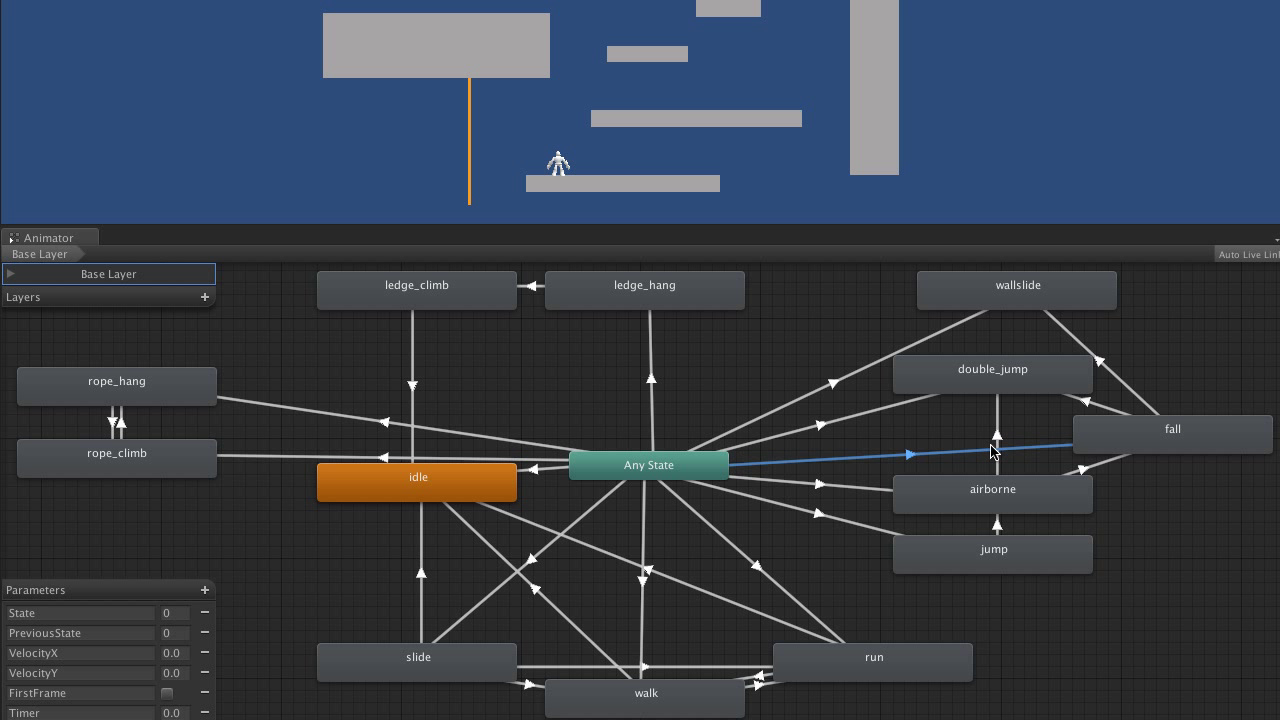
mouse_move(1005, 500)
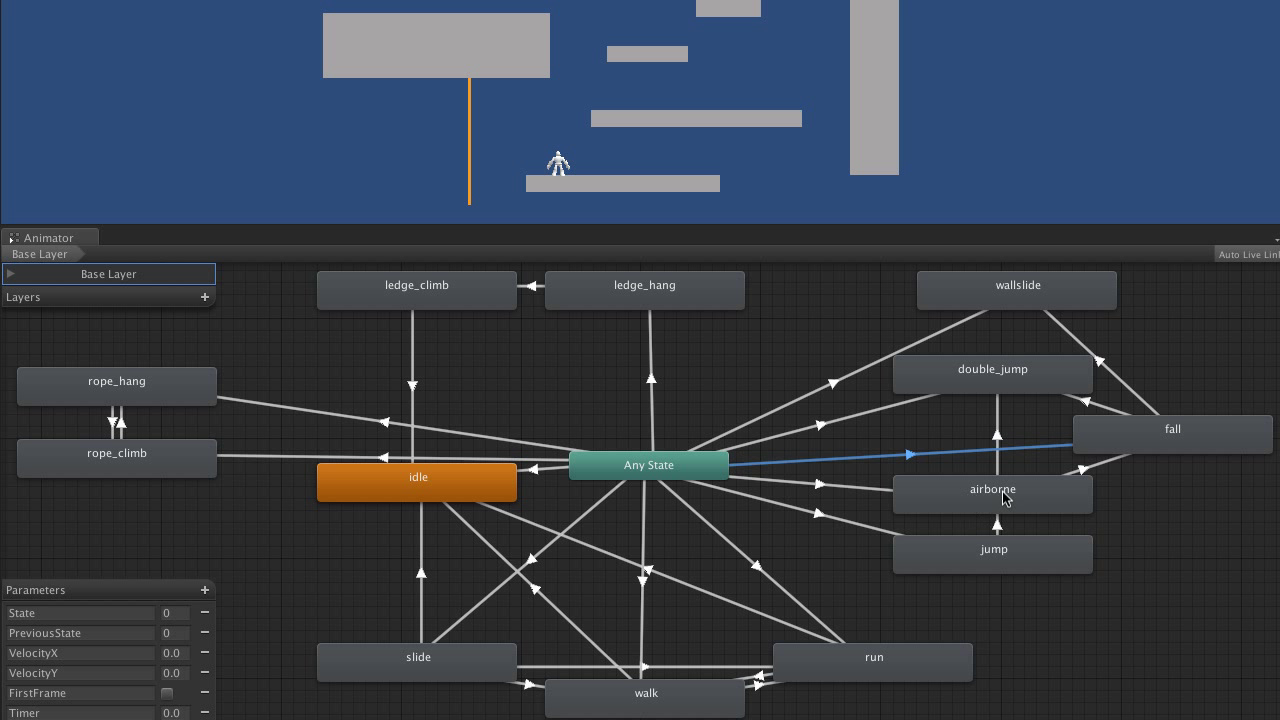
mouse_move(1019, 428)
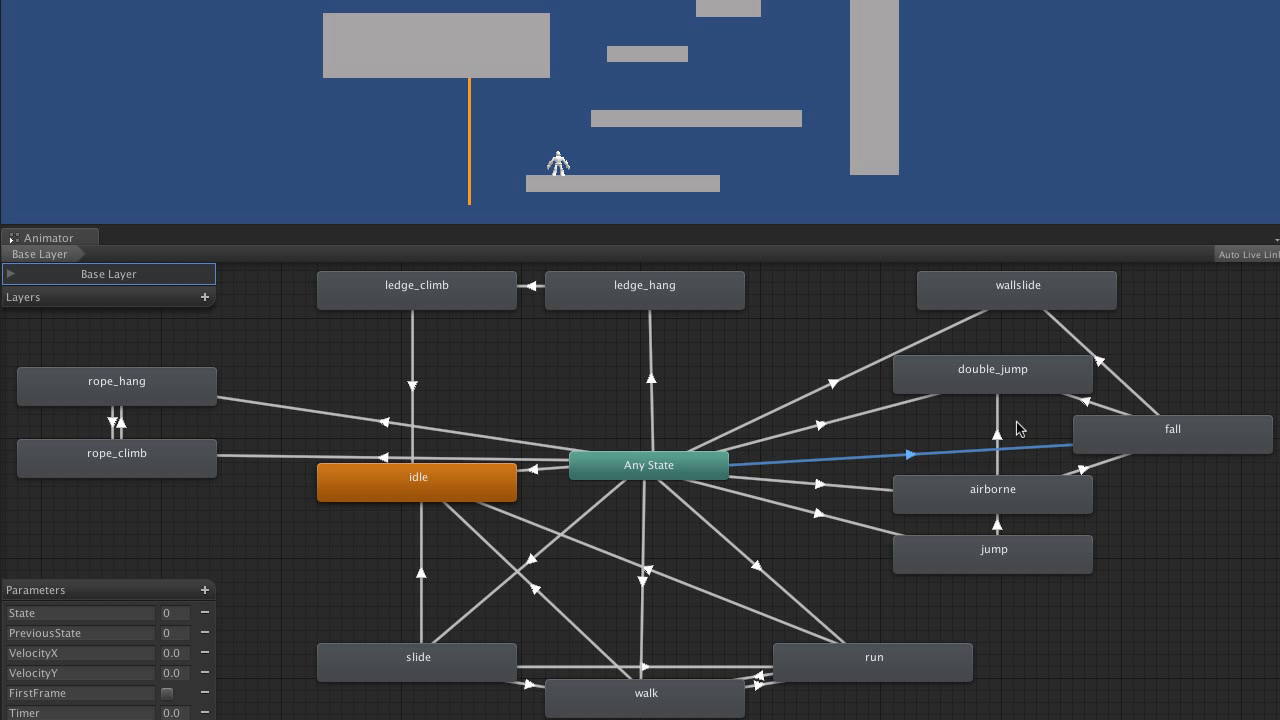
mouse_move(475, 525)
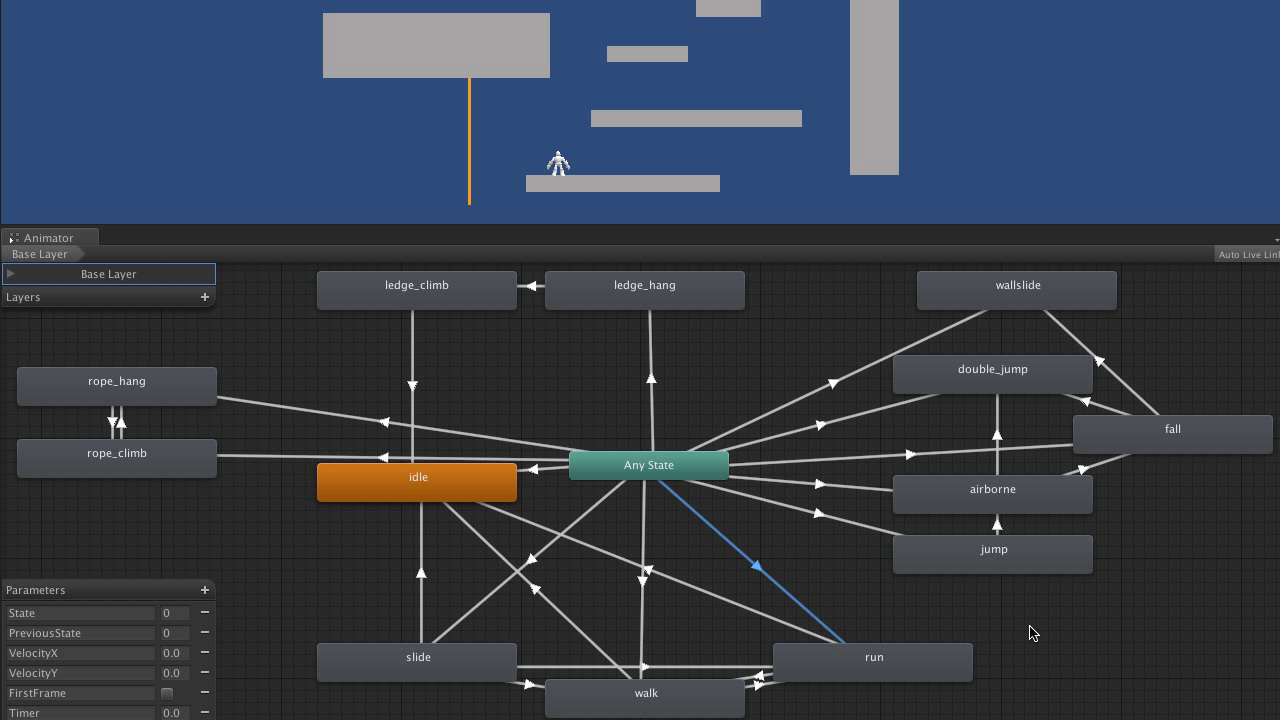
mouse_move(1038, 616)
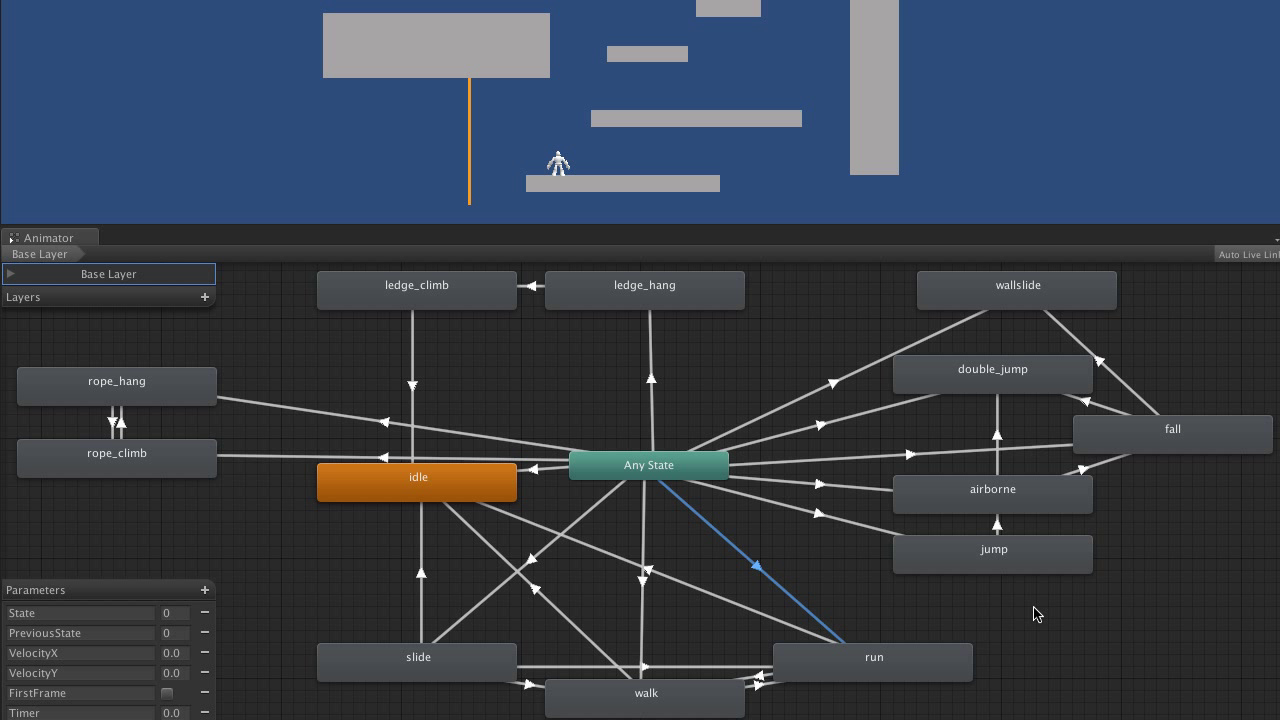
mouse_move(750, 404)
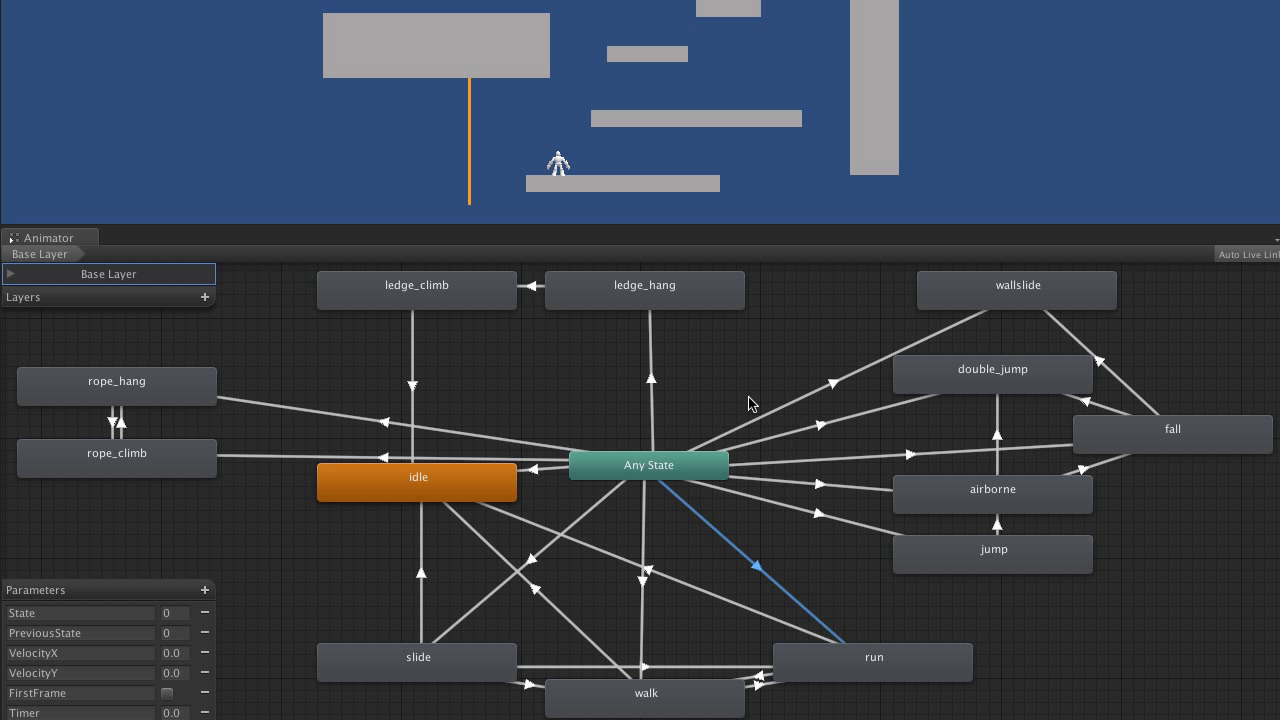
mouse_move(1153, 609)
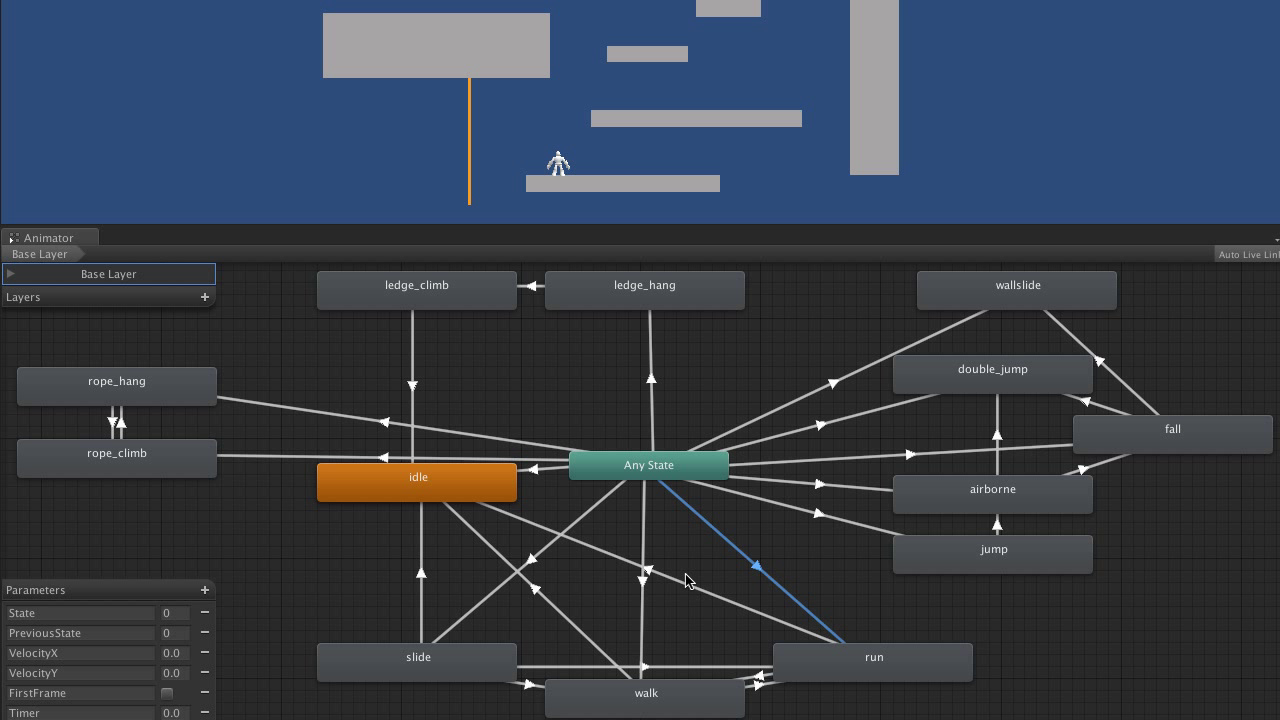
mouse_move(1125, 629)
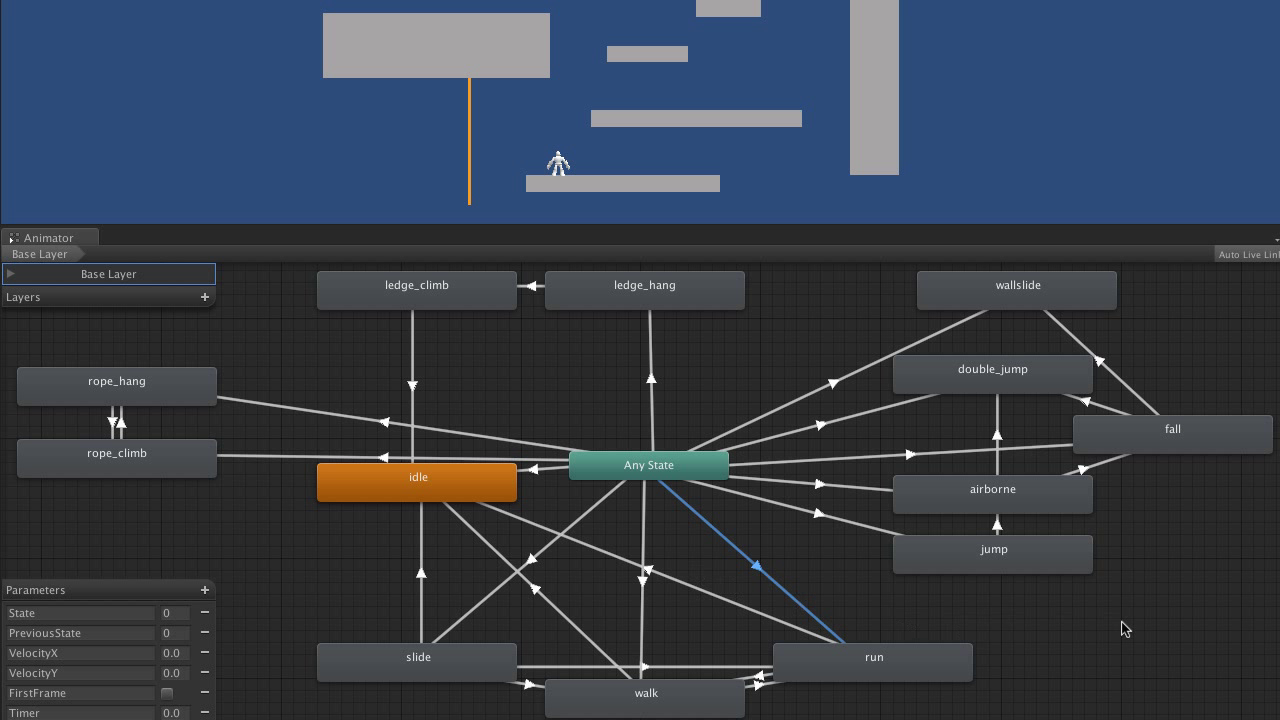
mouse_move(1167, 635)
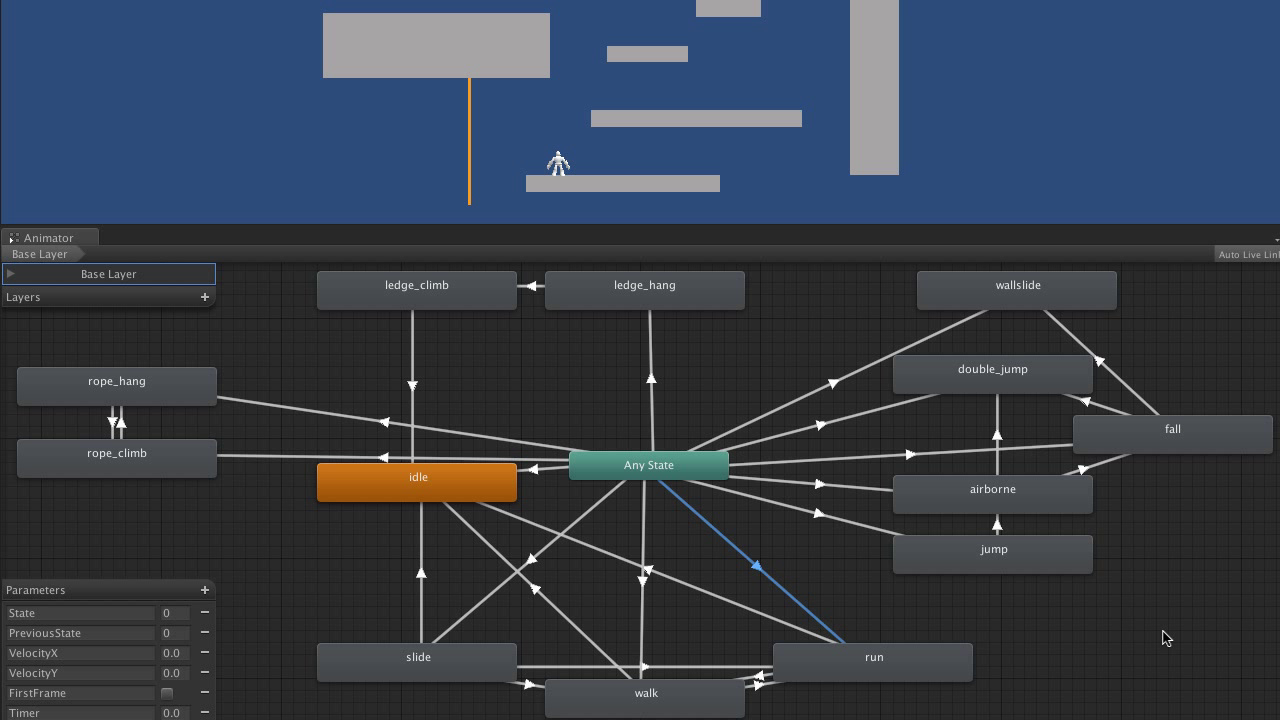